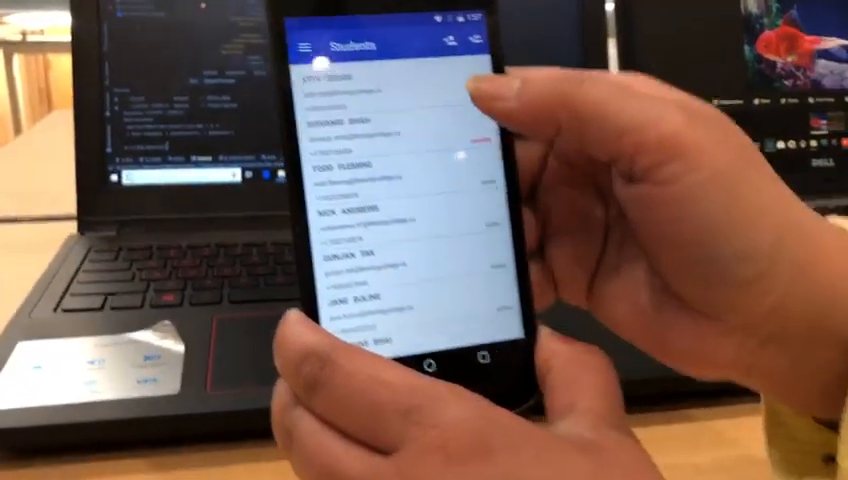
Navigate from the Students list to the Search screen via the navigation drawer
click(302, 46)
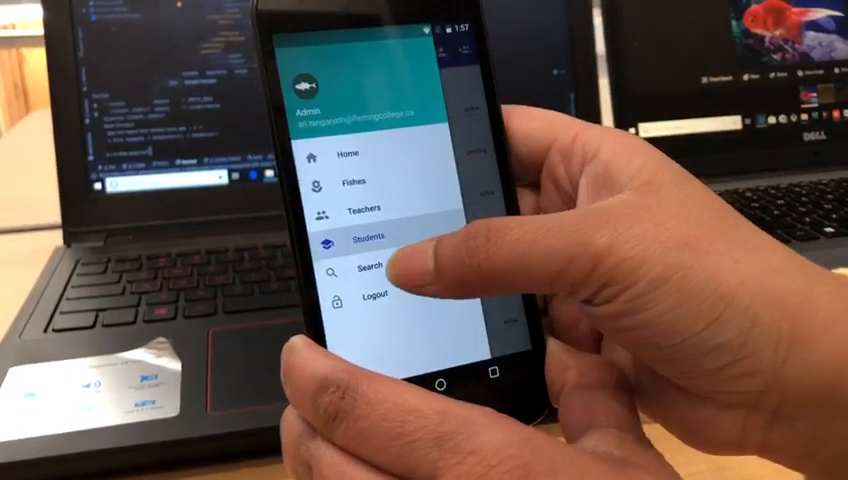
click(370, 268)
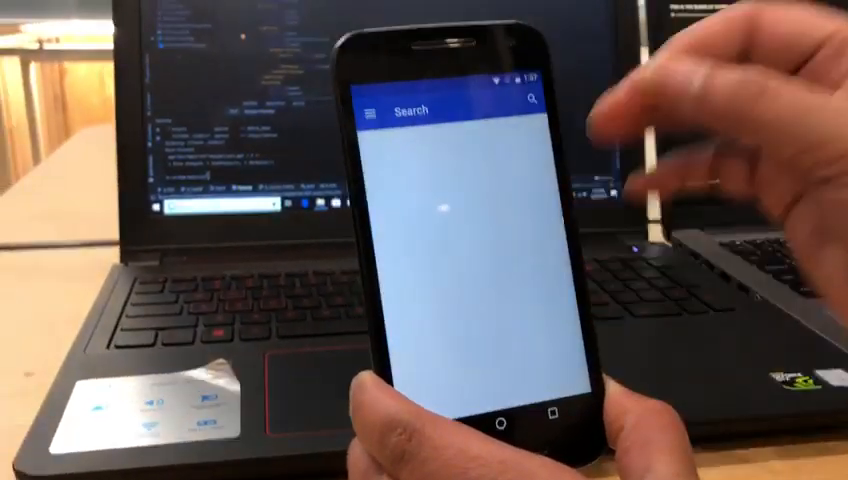